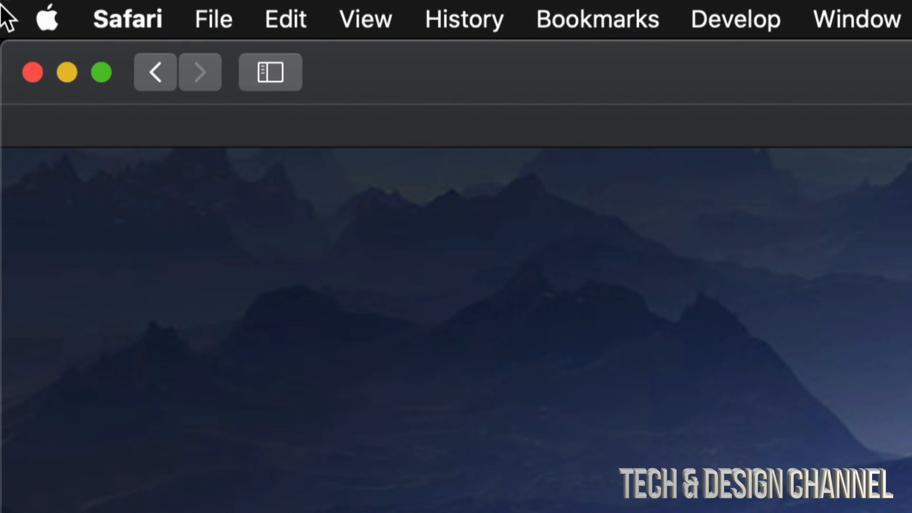
Step: Bring up the Apple system menu from Safari to reach About This Mac
click(127, 18)
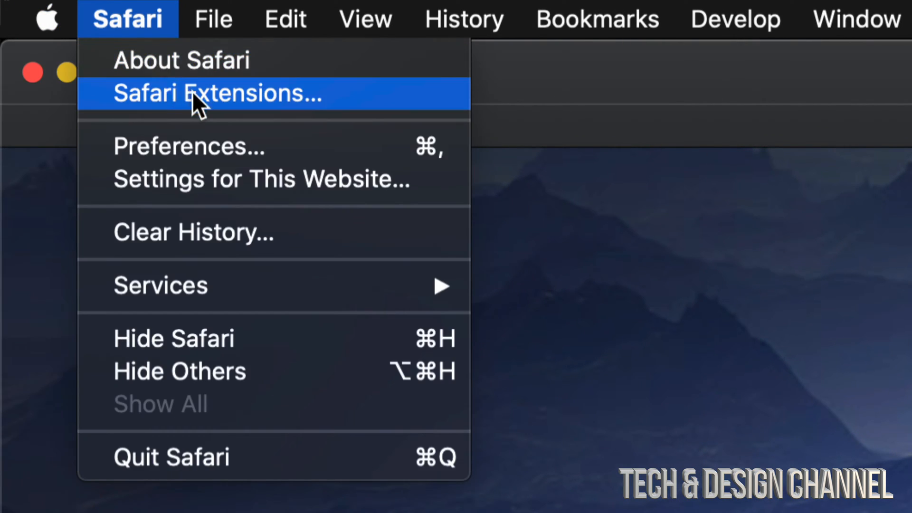
click(47, 18)
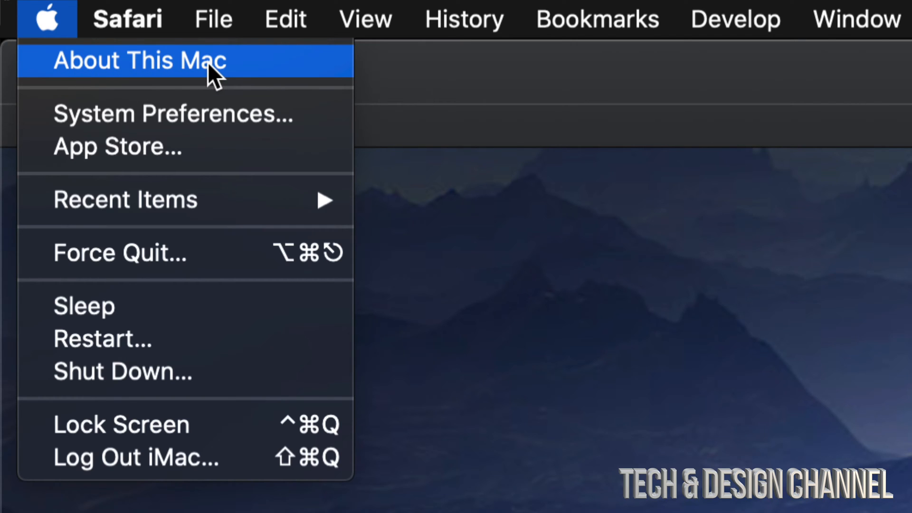
Step: Show About This Mac with the storage overview: Macintosh HD, 1.44 TB free of 3.12 TB
click(140, 60)
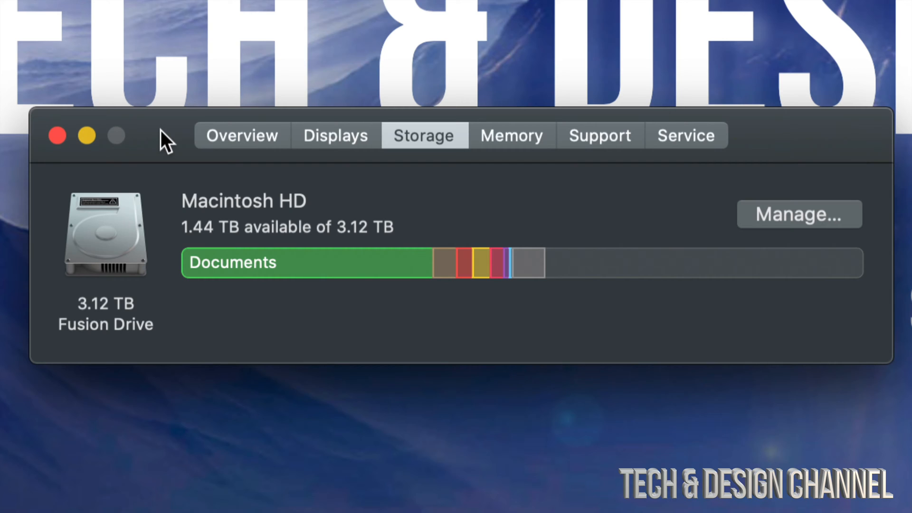
mouse_move(186, 224)
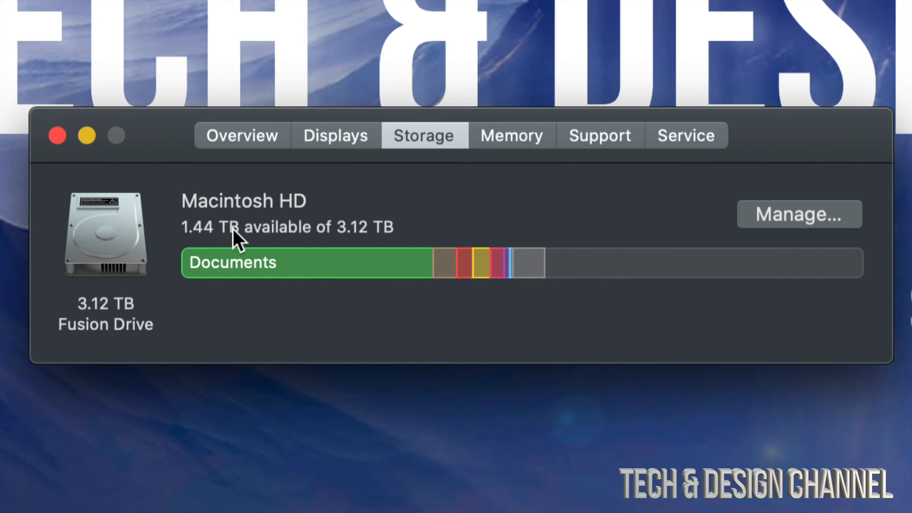
mouse_move(407, 244)
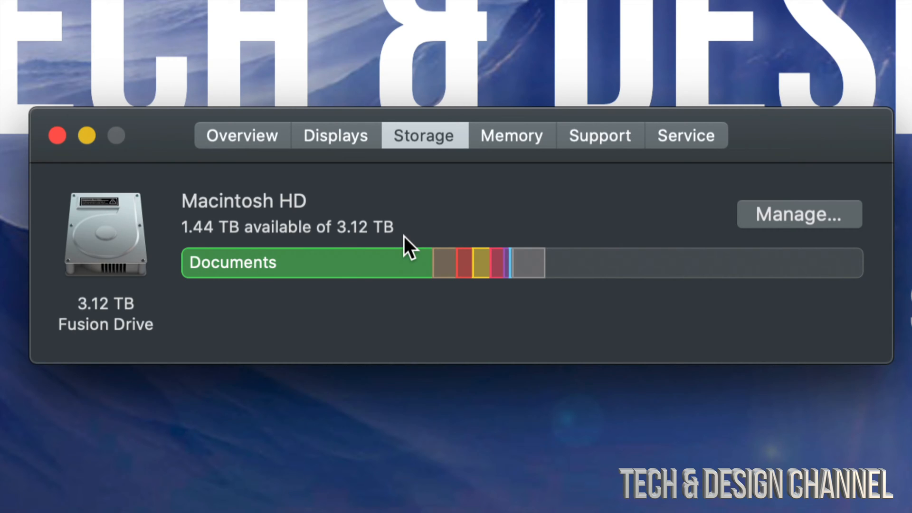
mouse_move(449, 243)
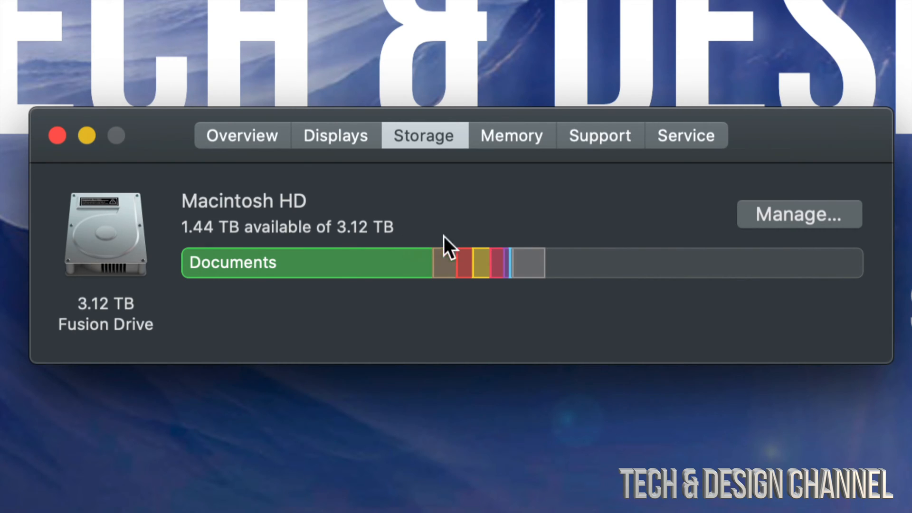
mouse_move(468, 250)
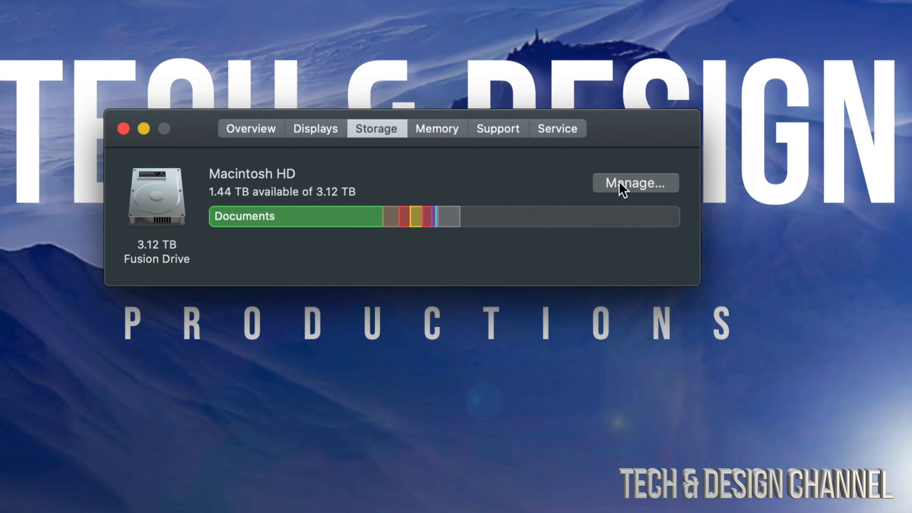
Step: Launch Storage Management via Manage… to see the per-category breakdown
click(636, 182)
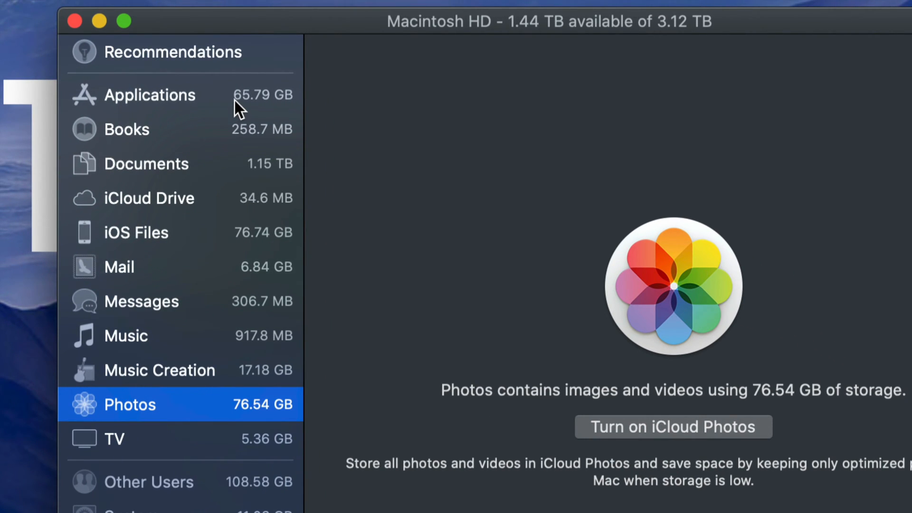
mouse_move(227, 107)
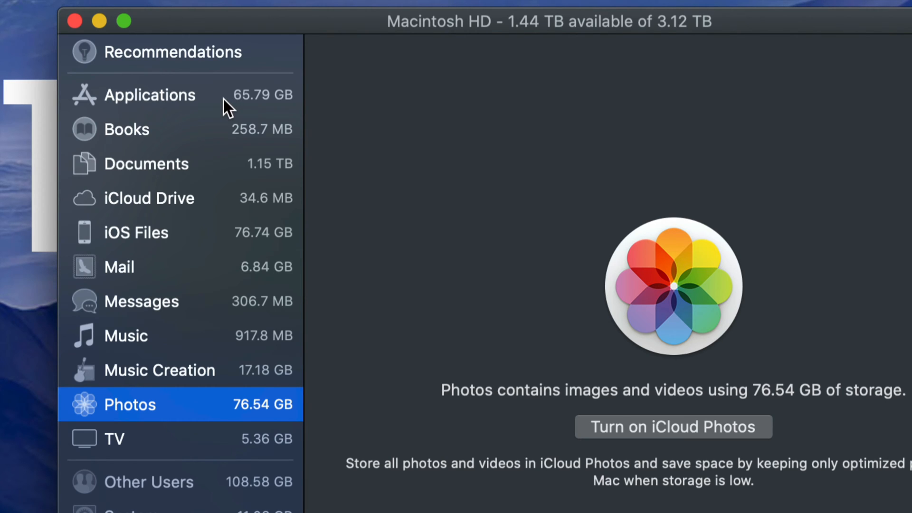
Step: Delete the 4.77 GB Xcode app from the Applications list and confirm
click(149, 95)
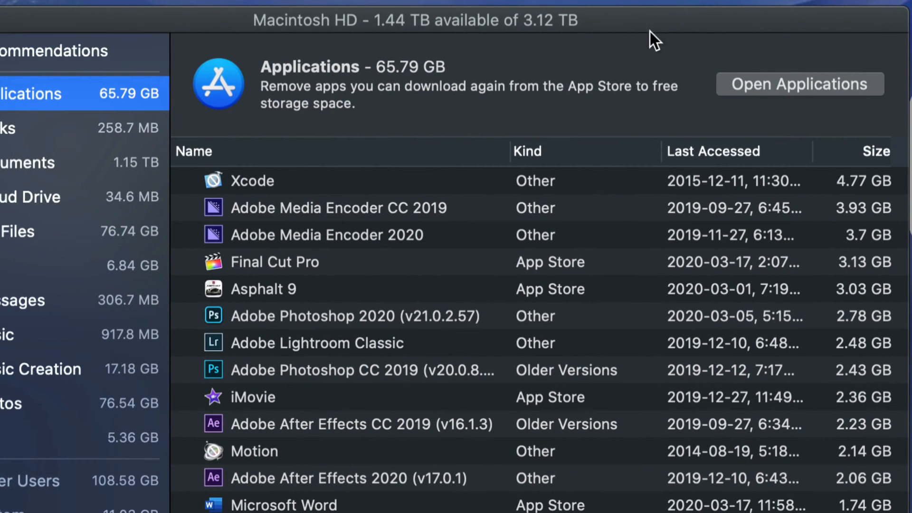
mouse_move(881, 194)
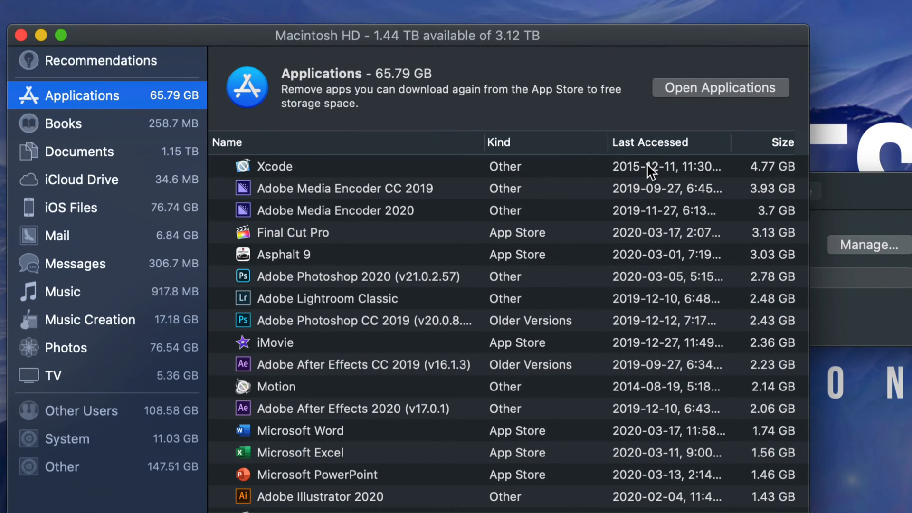
click(274, 166)
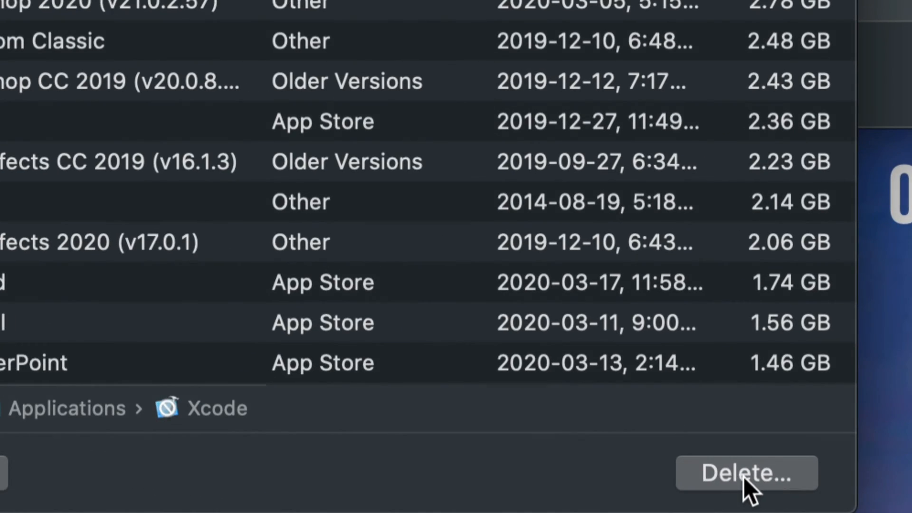
click(747, 472)
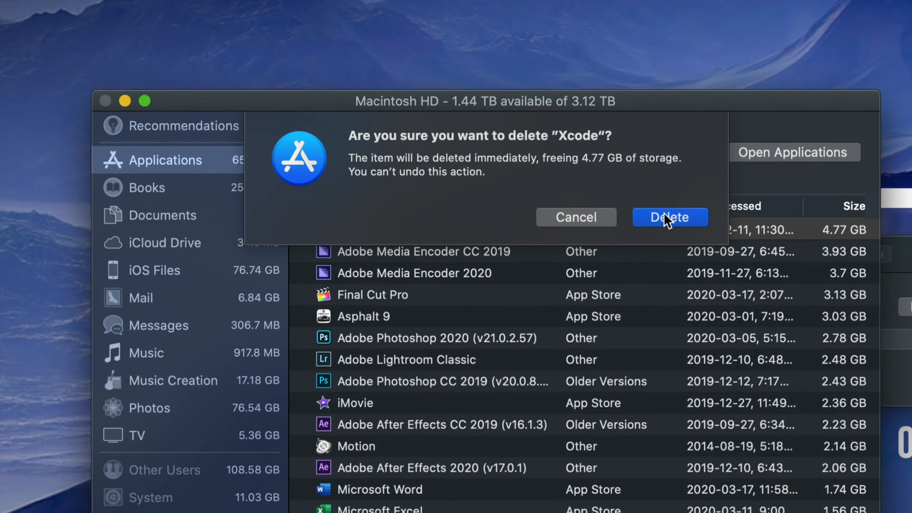
click(669, 216)
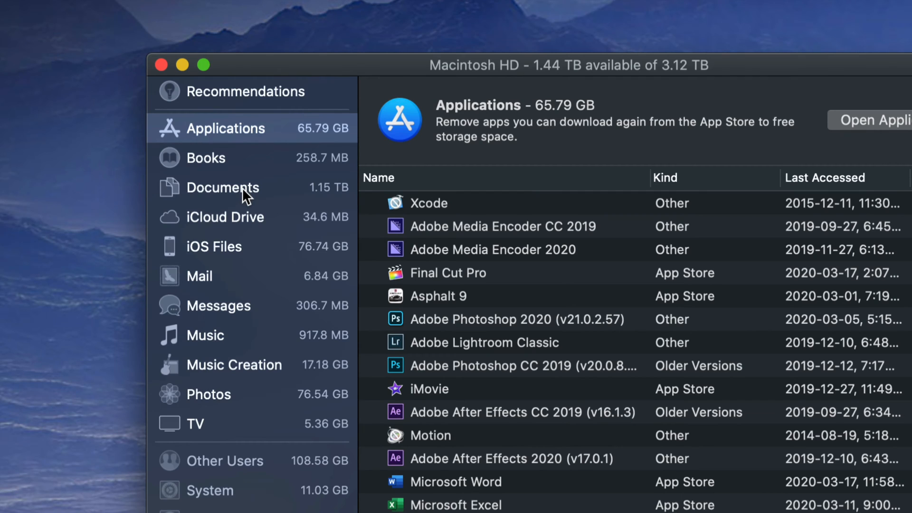
Step: Show the Documents category's Large Files list, led by a 13.12 GB Adobe disk image
click(223, 187)
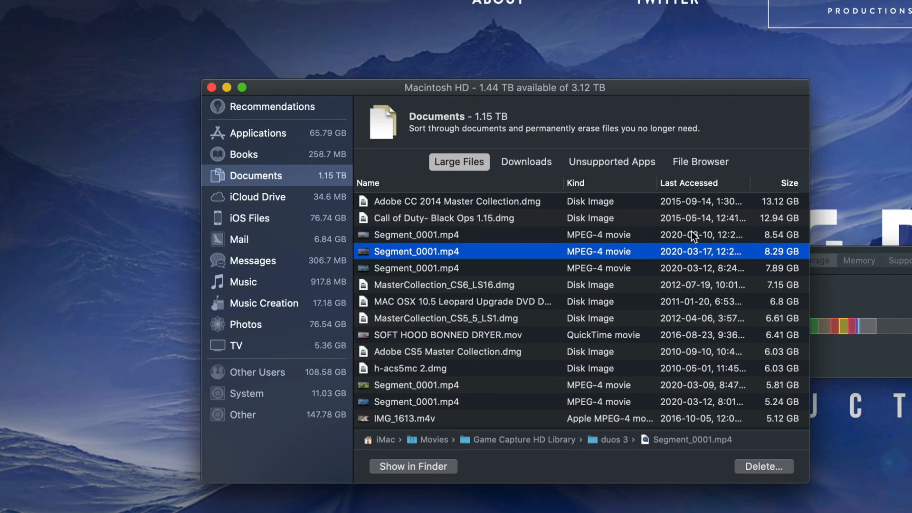
mouse_move(638, 297)
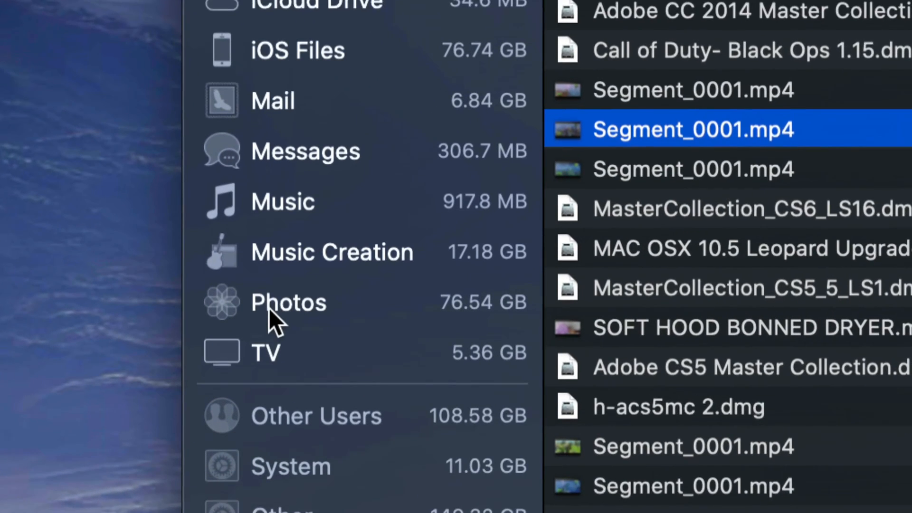
Step: Show the Photos category, which uses 76.54 GB of storage
click(288, 302)
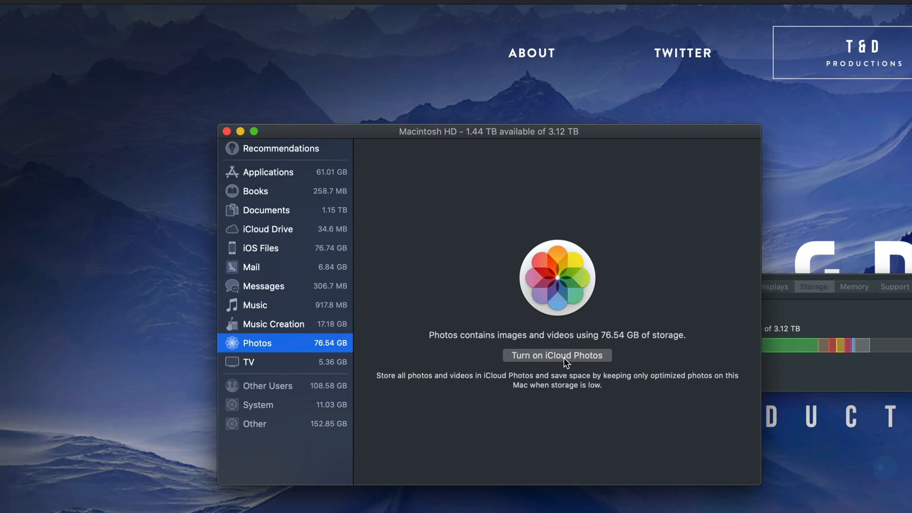
mouse_move(602, 326)
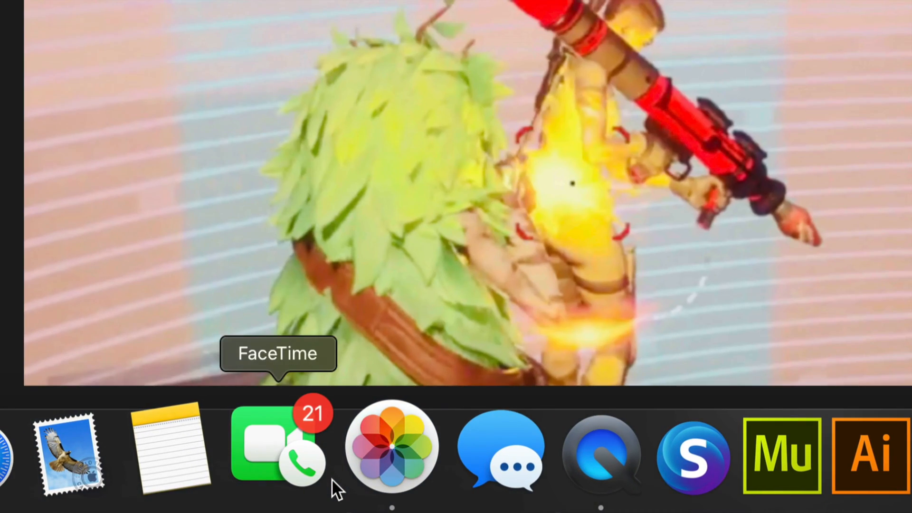
Step: Permanently delete all 483 items from the Recently Deleted album in Photos
click(391, 454)
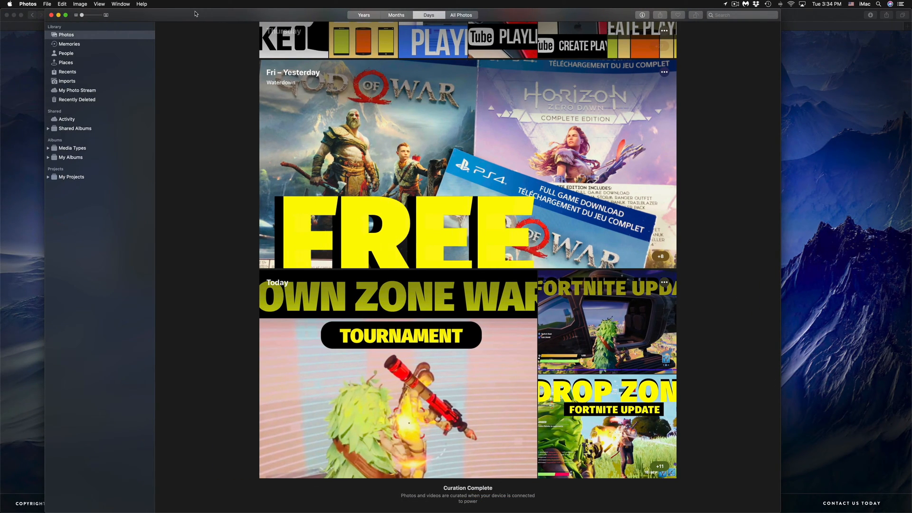
mouse_move(41, 89)
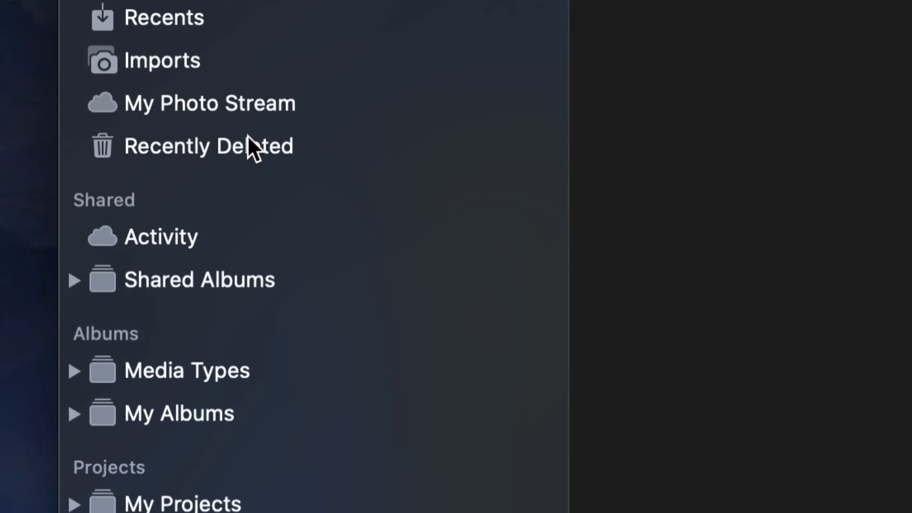
click(208, 146)
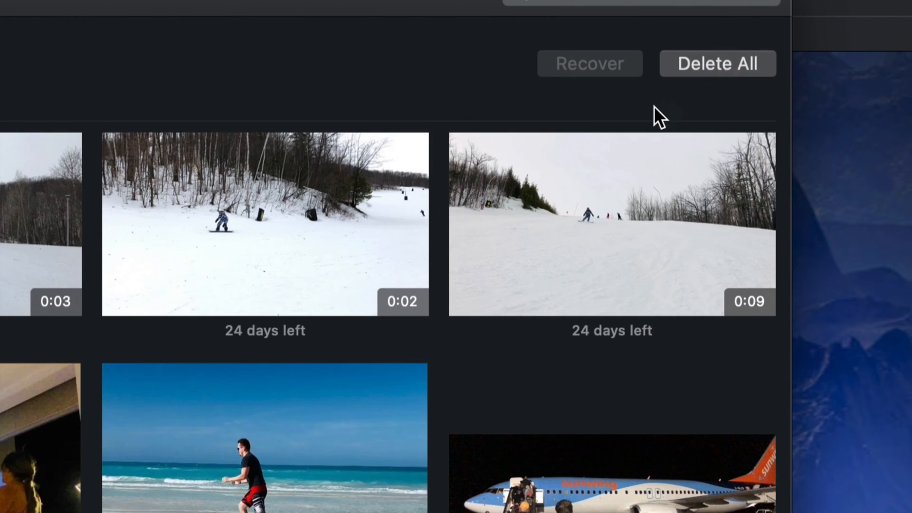
click(717, 64)
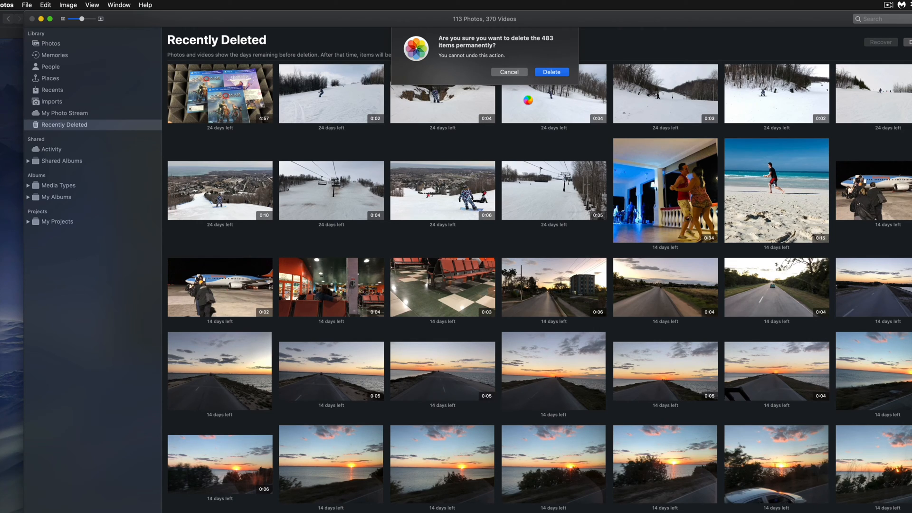
click(550, 73)
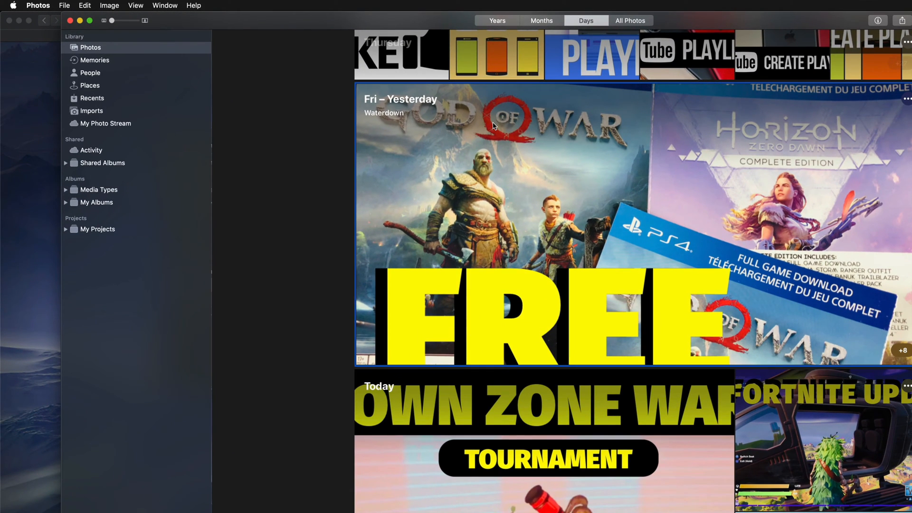
mouse_move(506, 122)
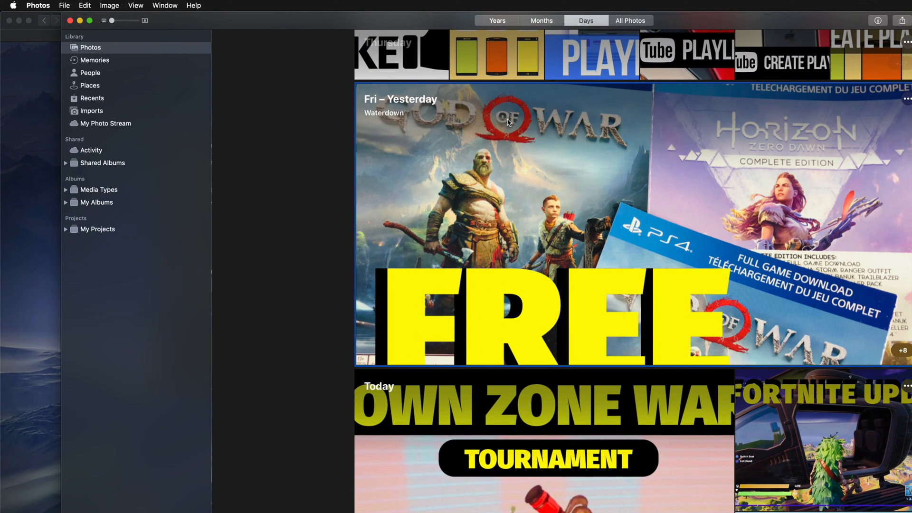
Step: Select all 3,280 library items in Photos and bring up File > Export for them
key(cmd+a)
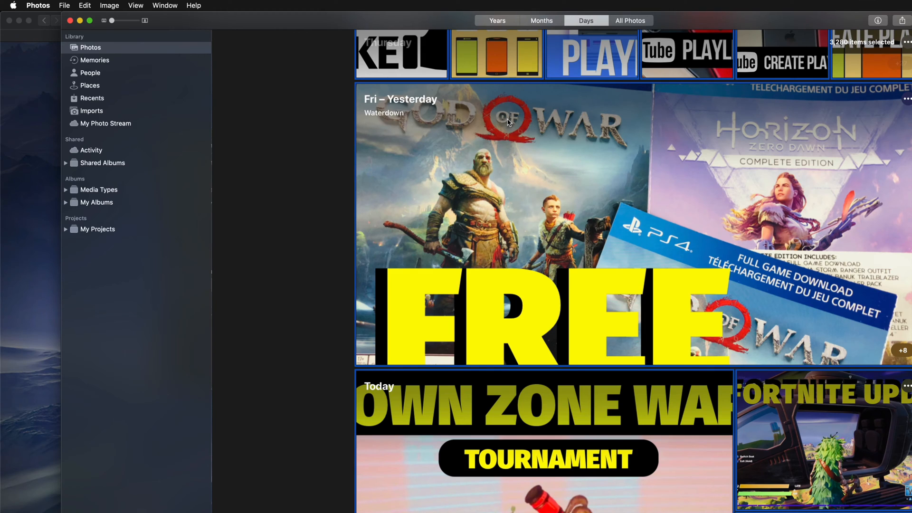
mouse_move(58, 5)
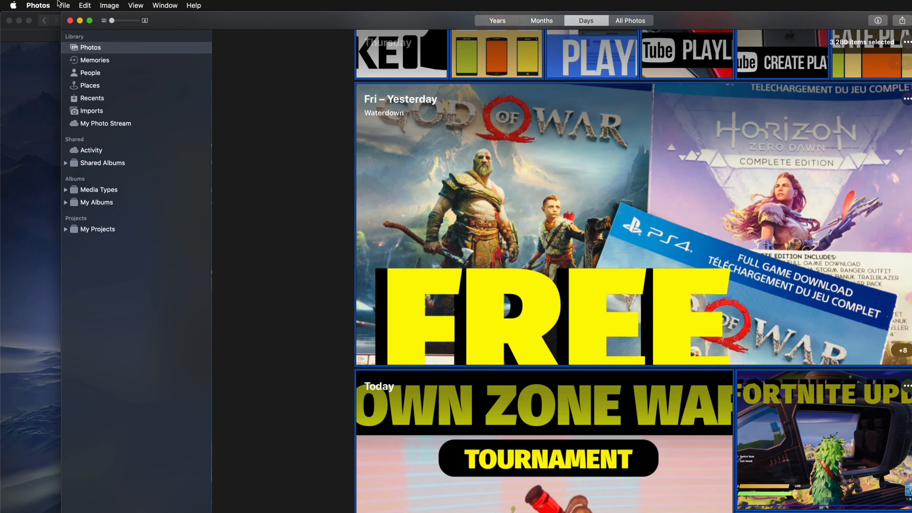
click(65, 6)
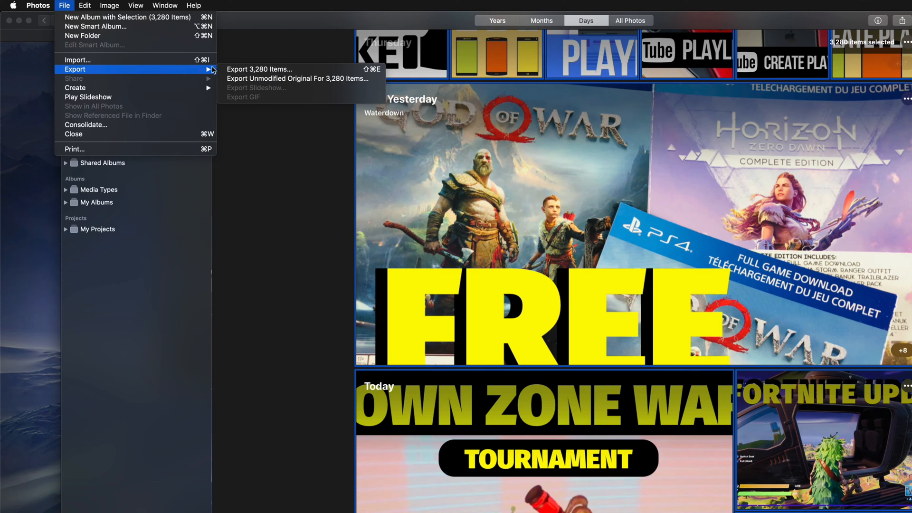
mouse_move(297, 79)
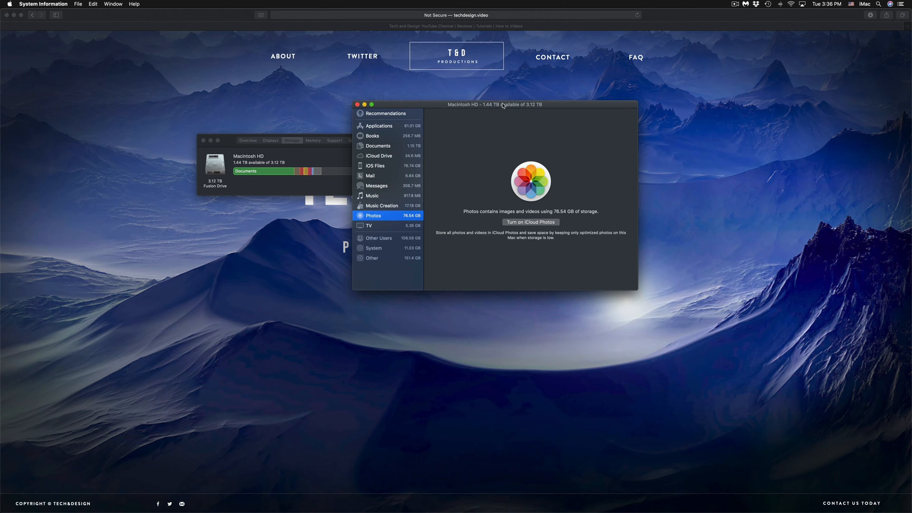
mouse_move(493, 152)
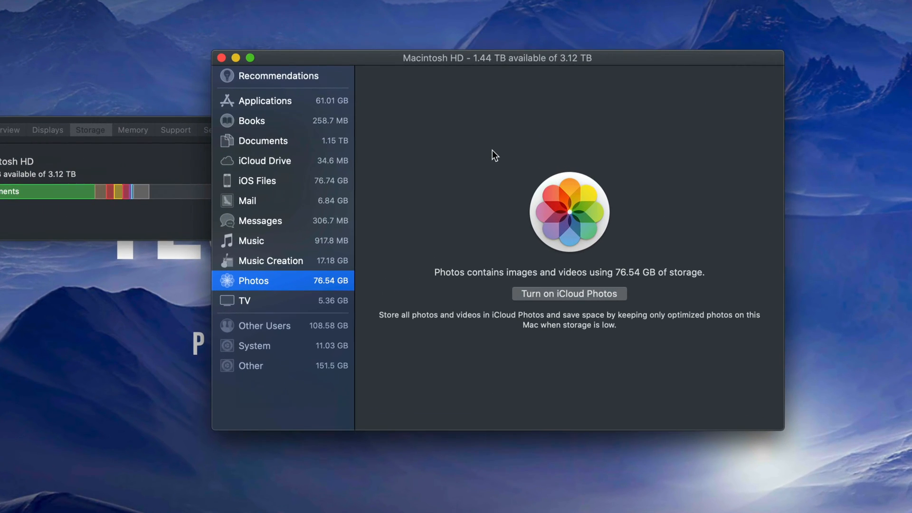
Step: Show the Messages category listing its 306.7 MB of attachments
drag(497, 58, 470, 63)
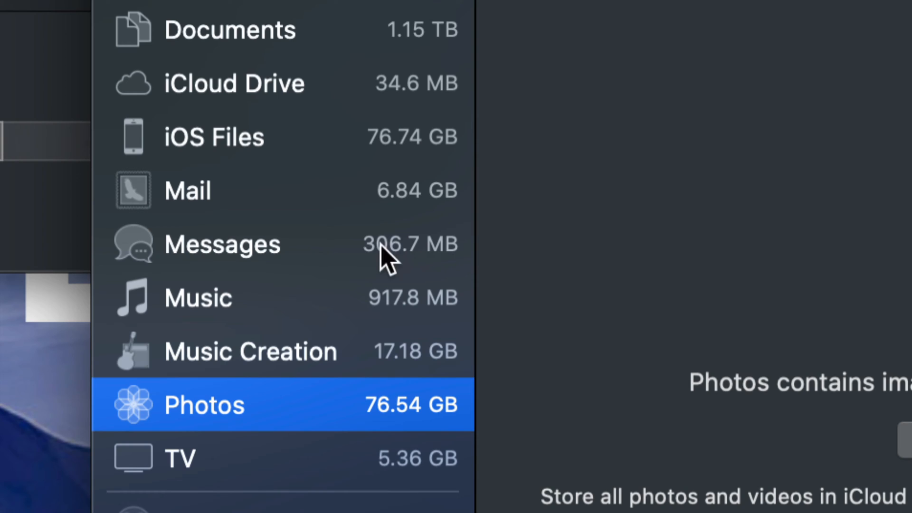
mouse_move(353, 258)
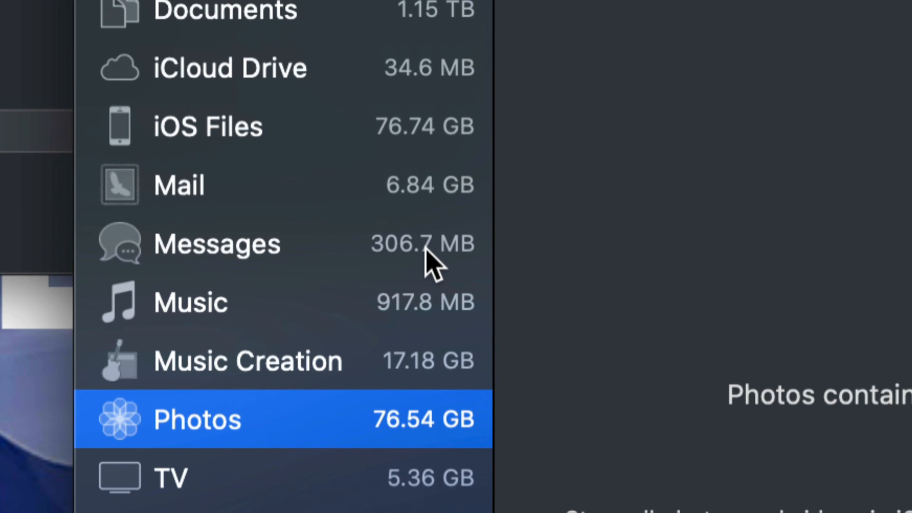
click(216, 244)
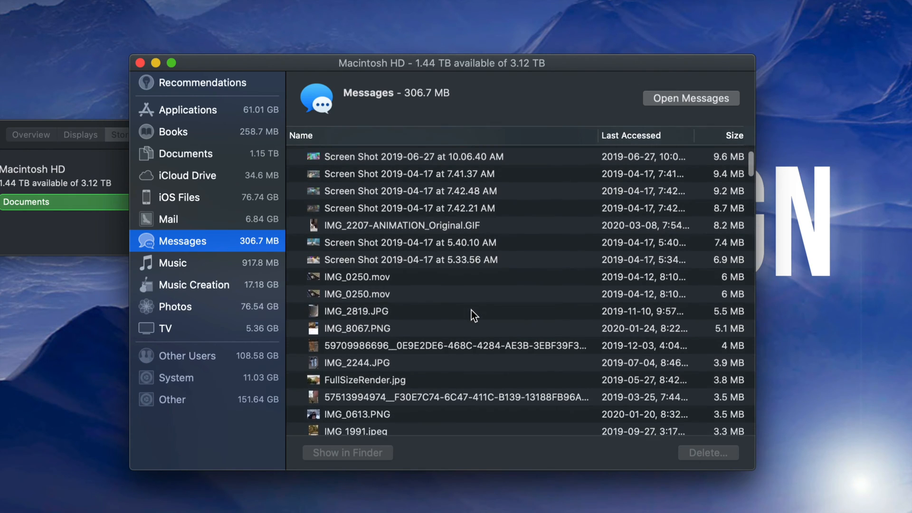
Step: Delete the kijiji.mp4 and IMG_1835.mov attachments, shrinking Messages to 274.2 MB
scroll(down, 3)
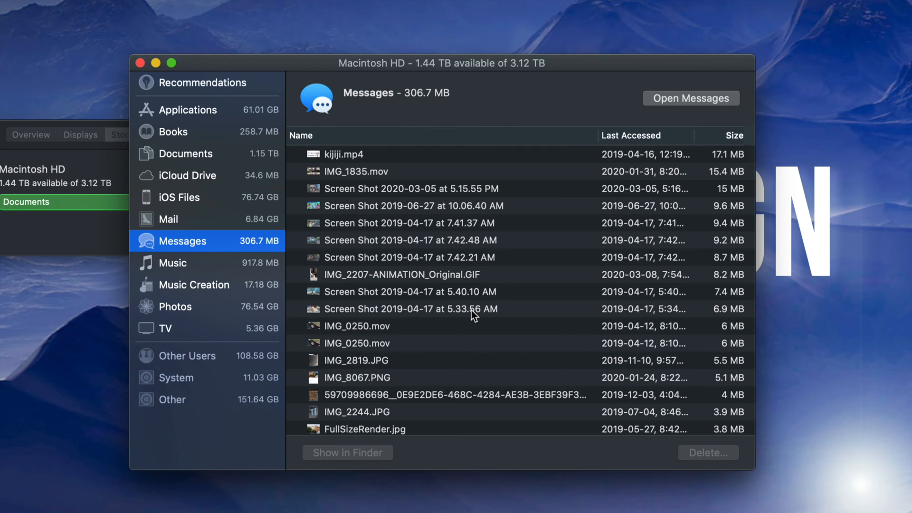
click(343, 154)
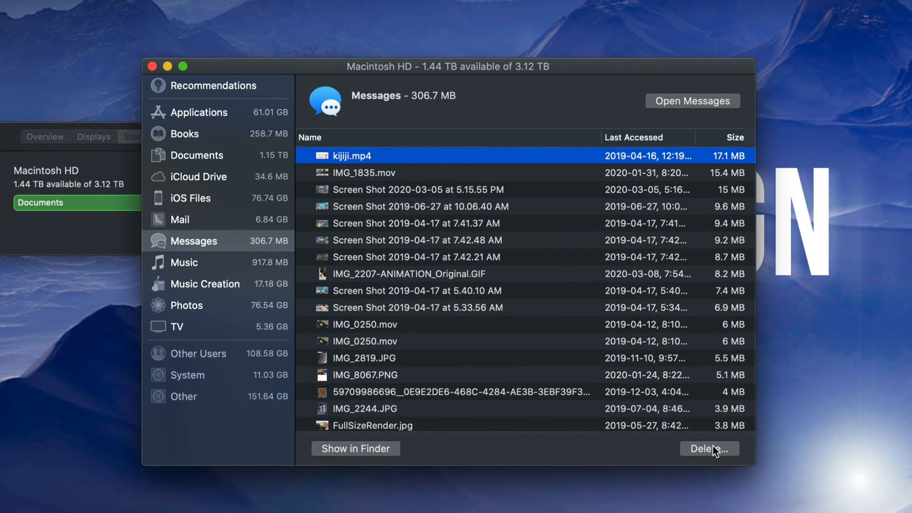
click(581, 162)
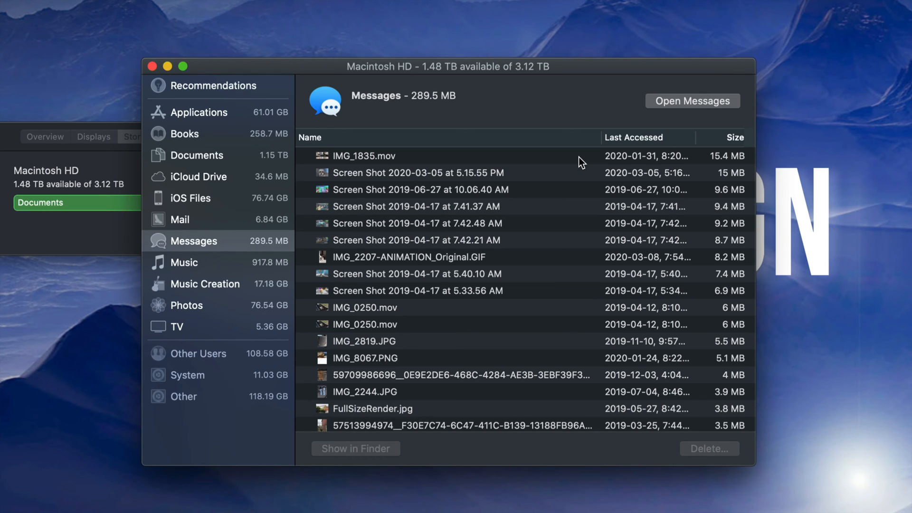
click(363, 155)
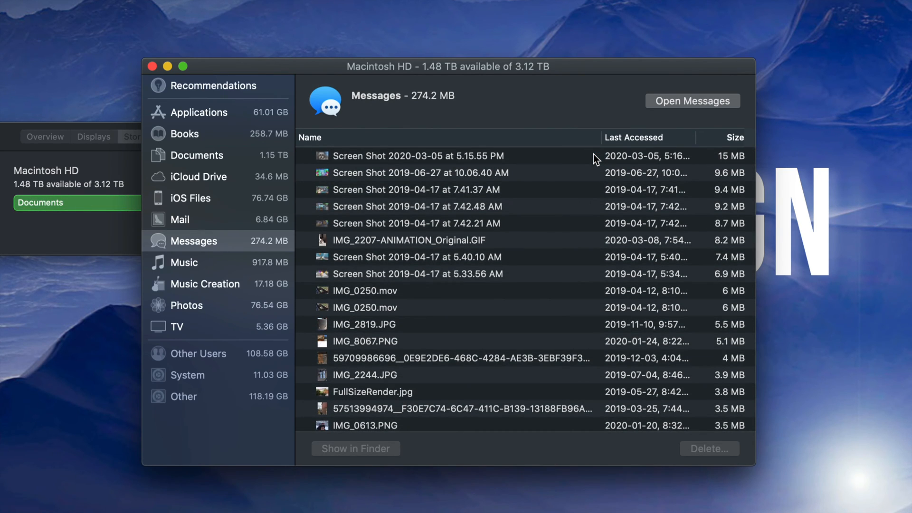
click(416, 155)
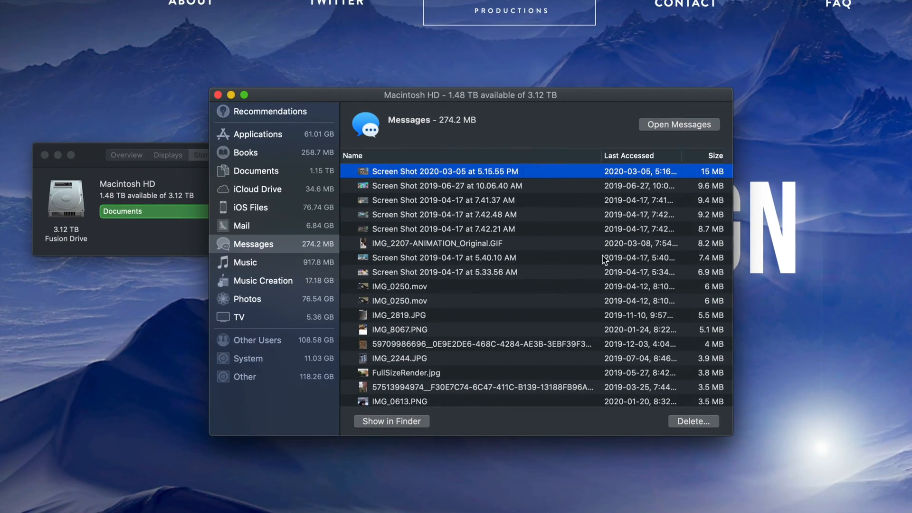
mouse_move(620, 205)
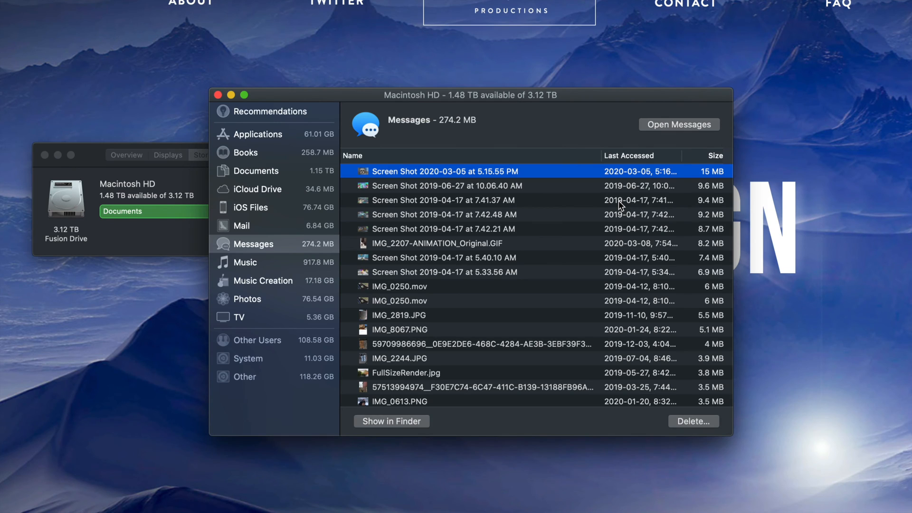
mouse_move(639, 193)
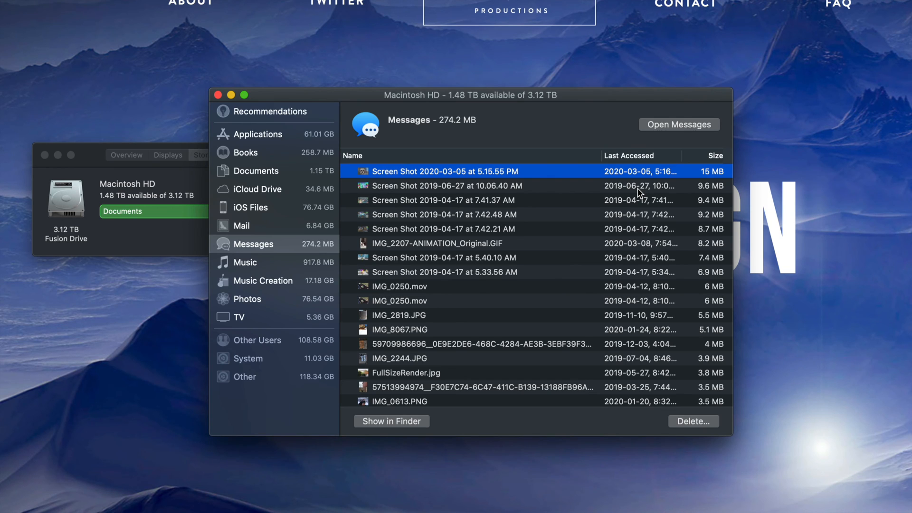
Step: Show the Applications category, listing installed apps totalling 61.01 GB led by Adobe Media Encoder CC 2019
click(257, 134)
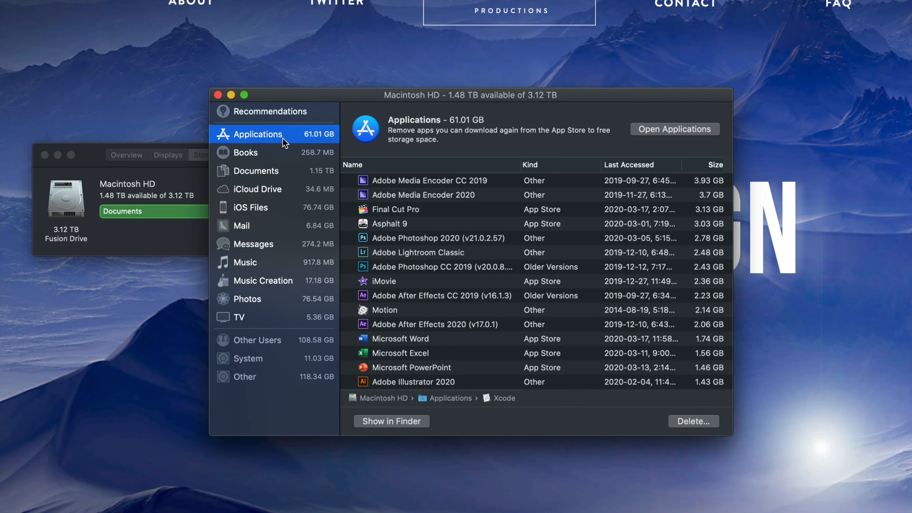